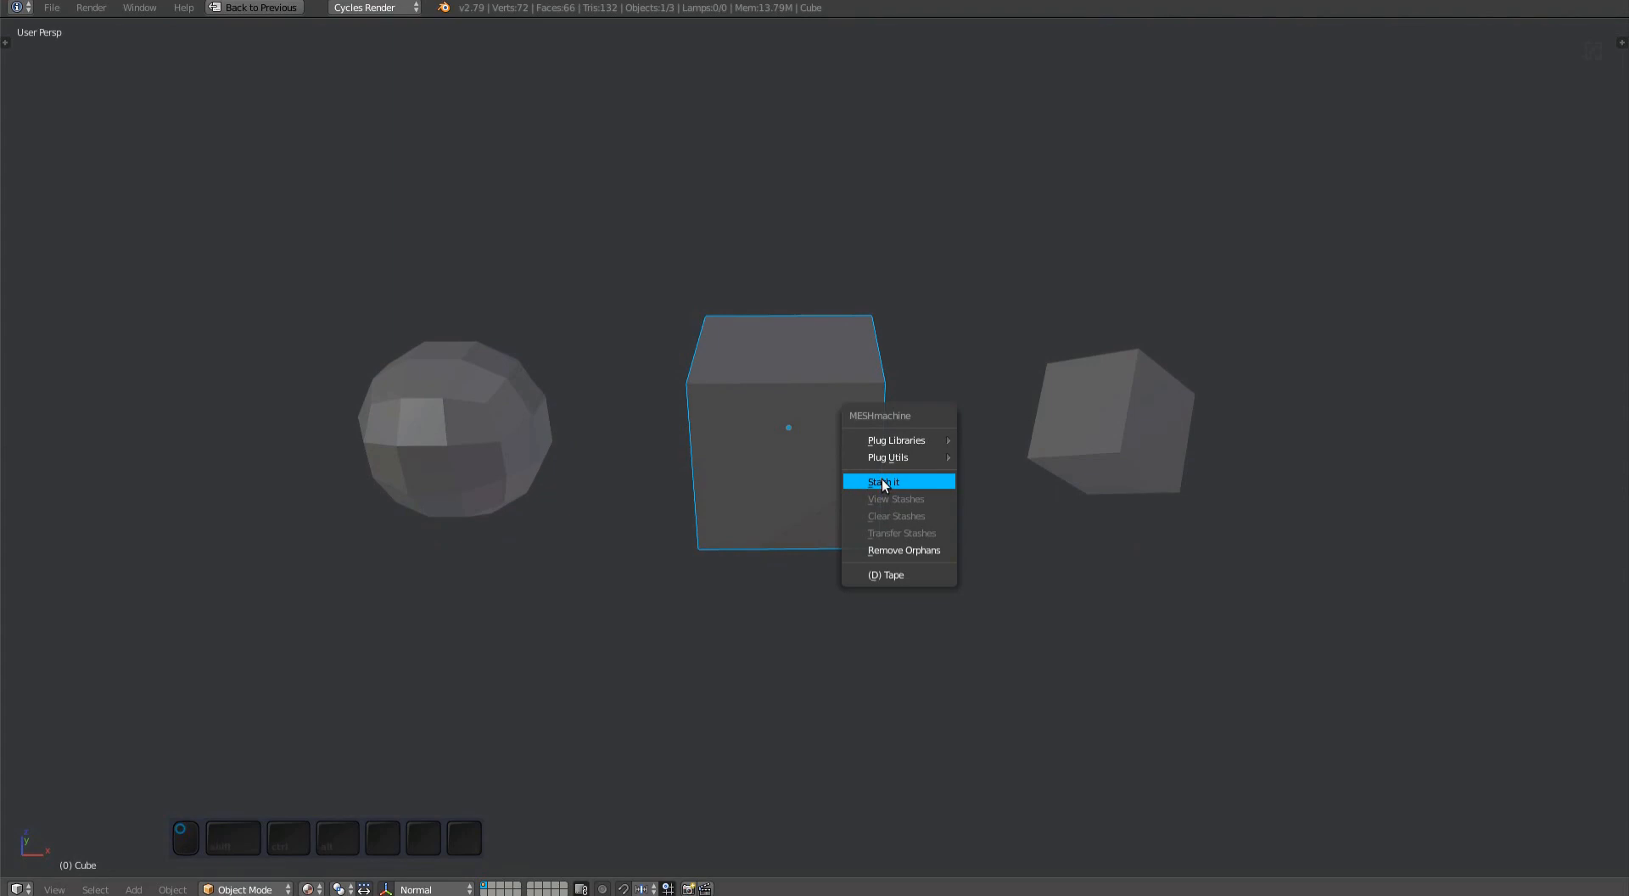
Stash the plain cube with MESHmachine, edit it in Edit Mode, then stash again.
click(882, 482)
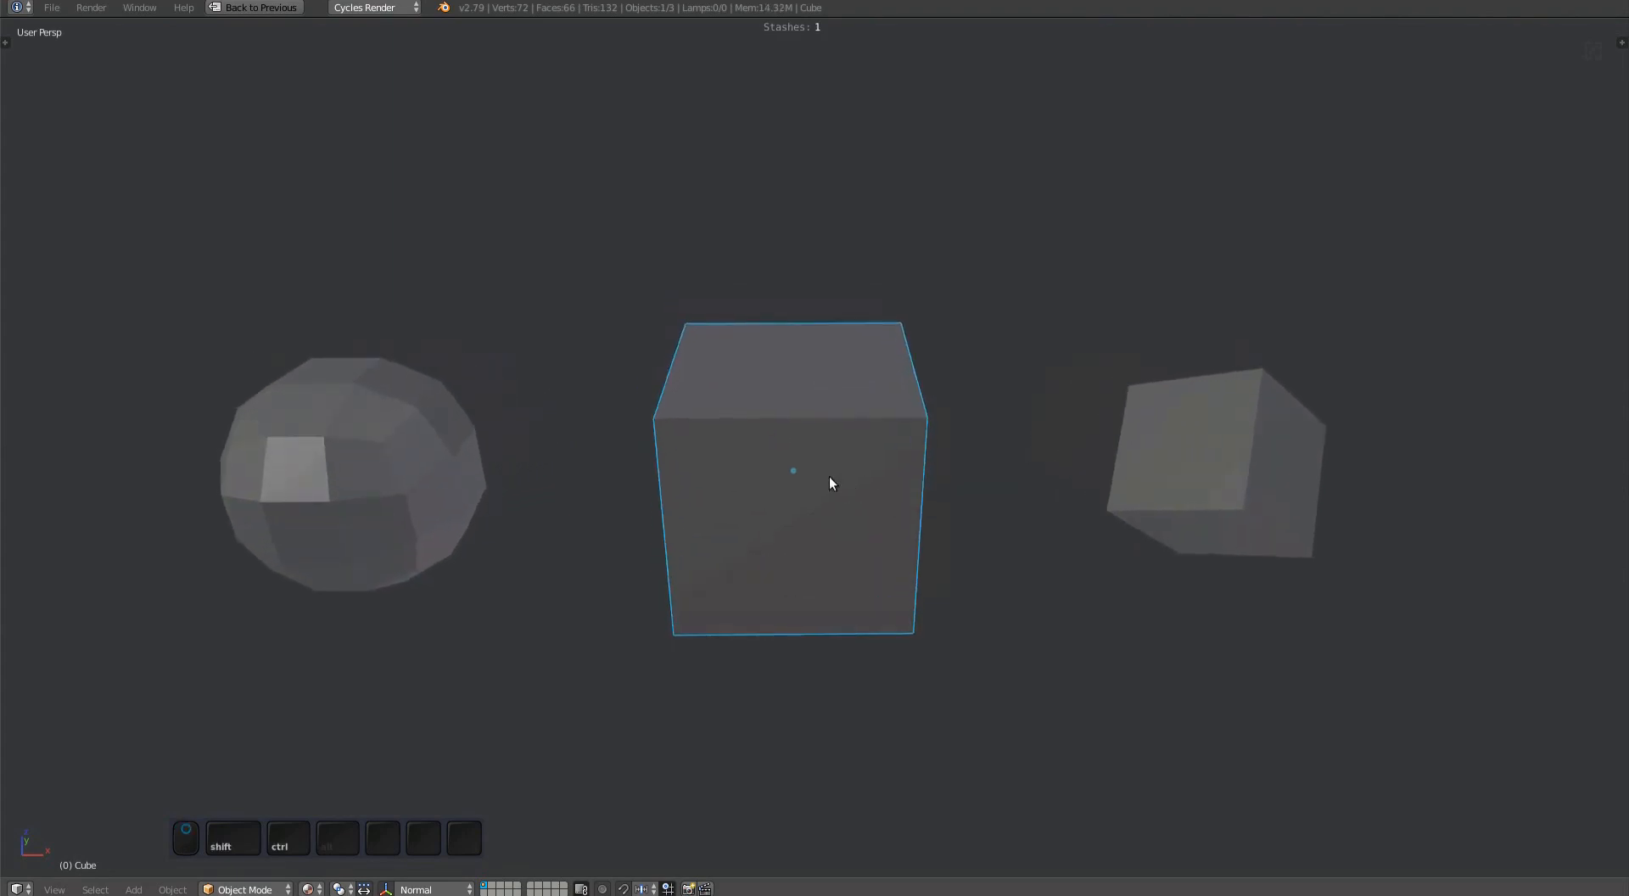
key(Tab)
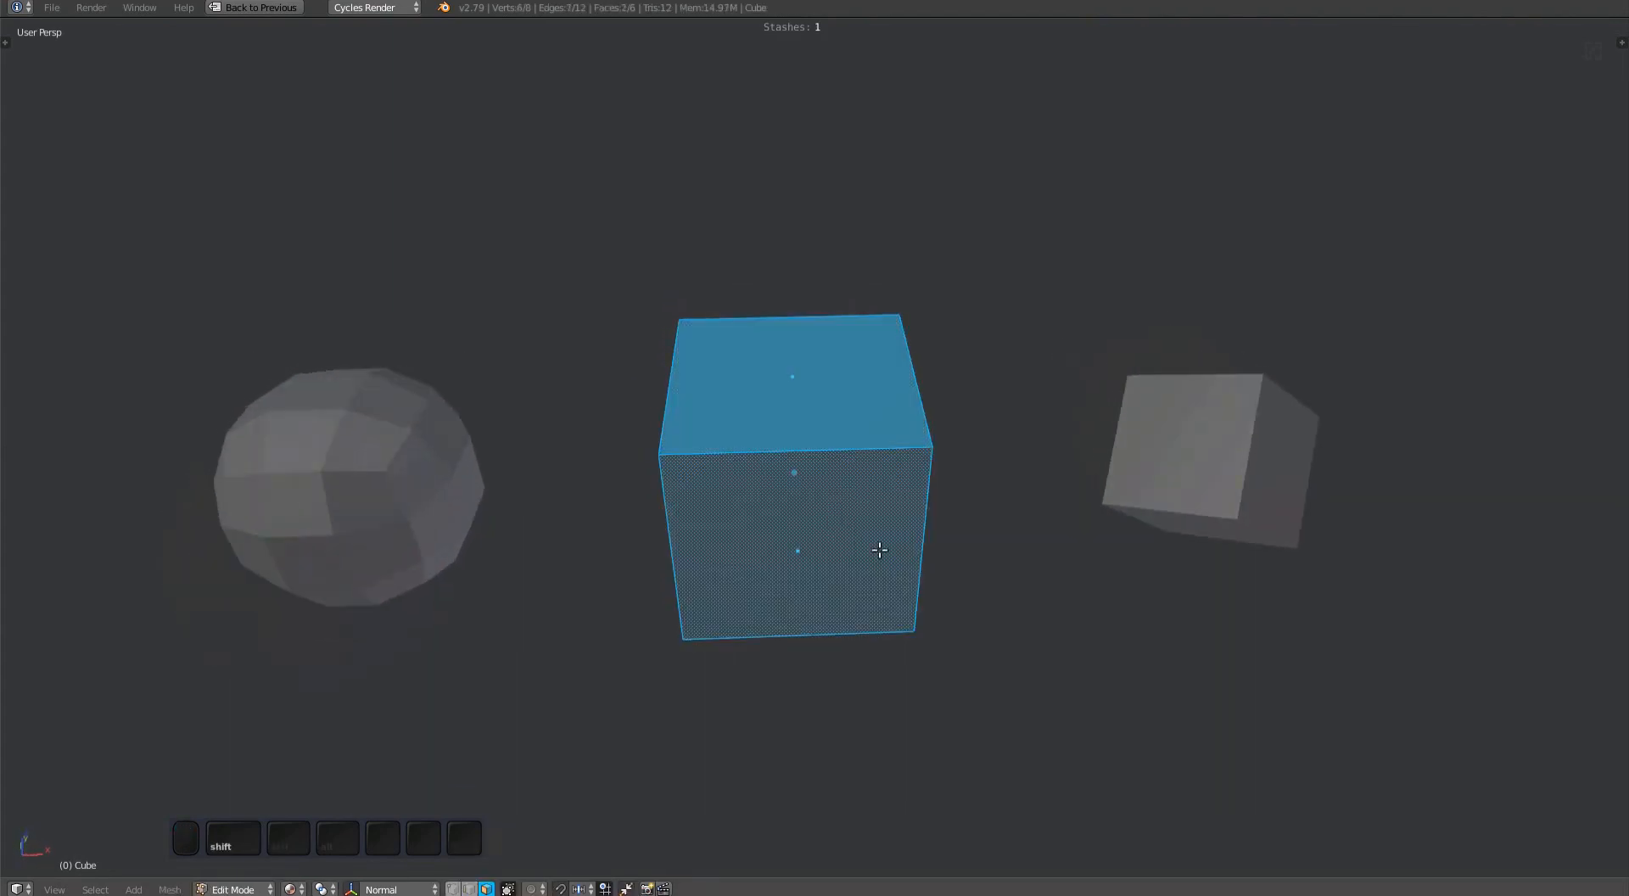
click(1031, 611)
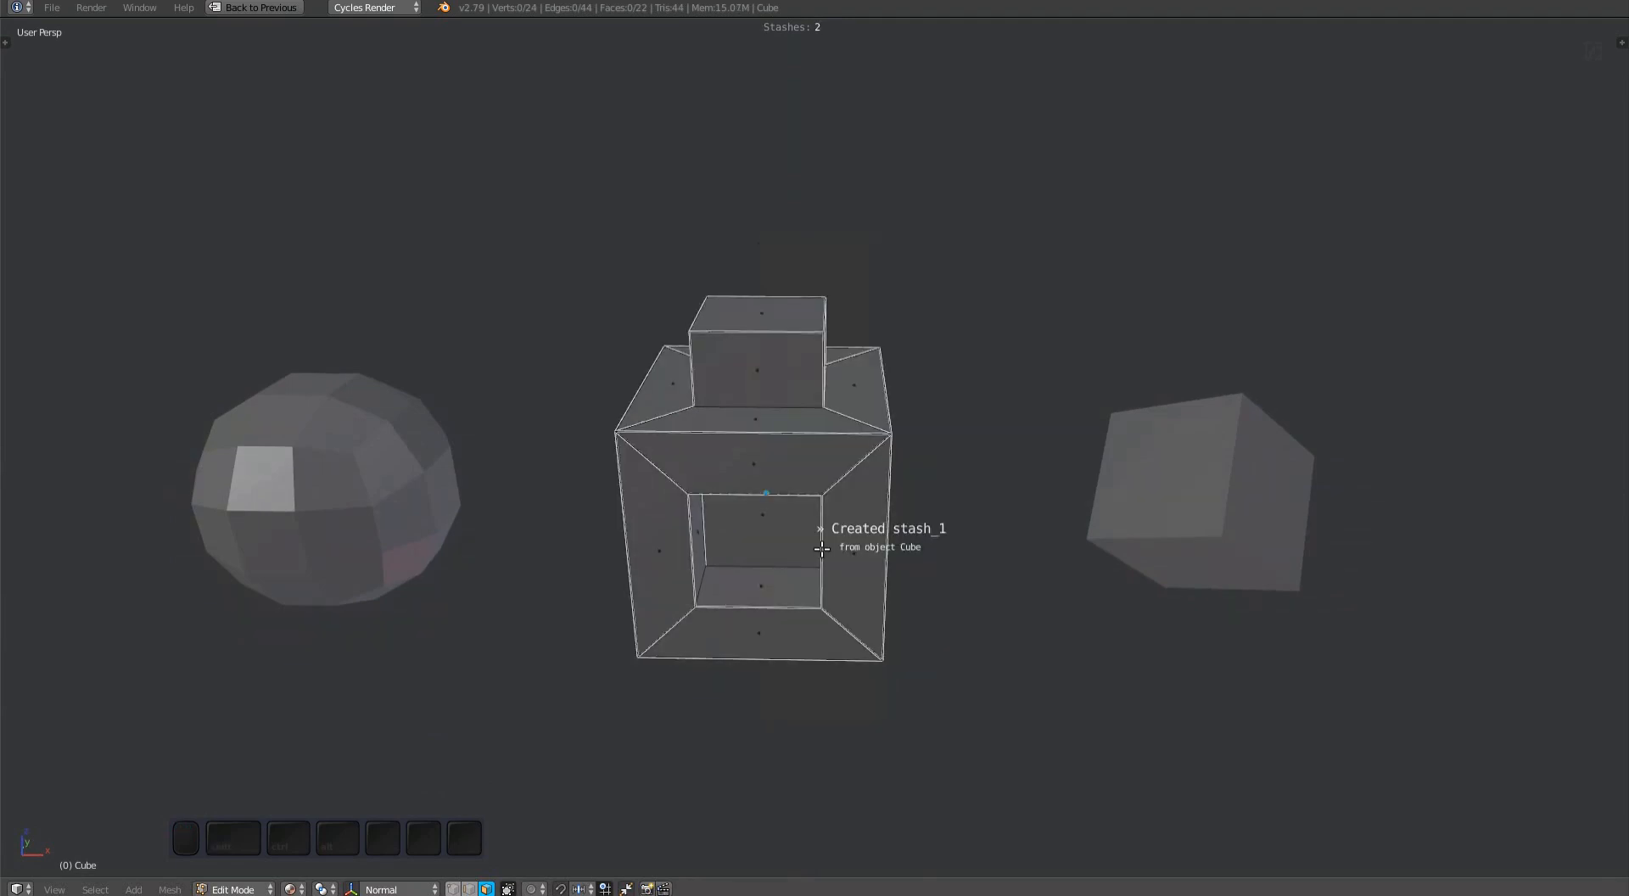
Return the cube to Object Mode and select all objects.
key(Tab)
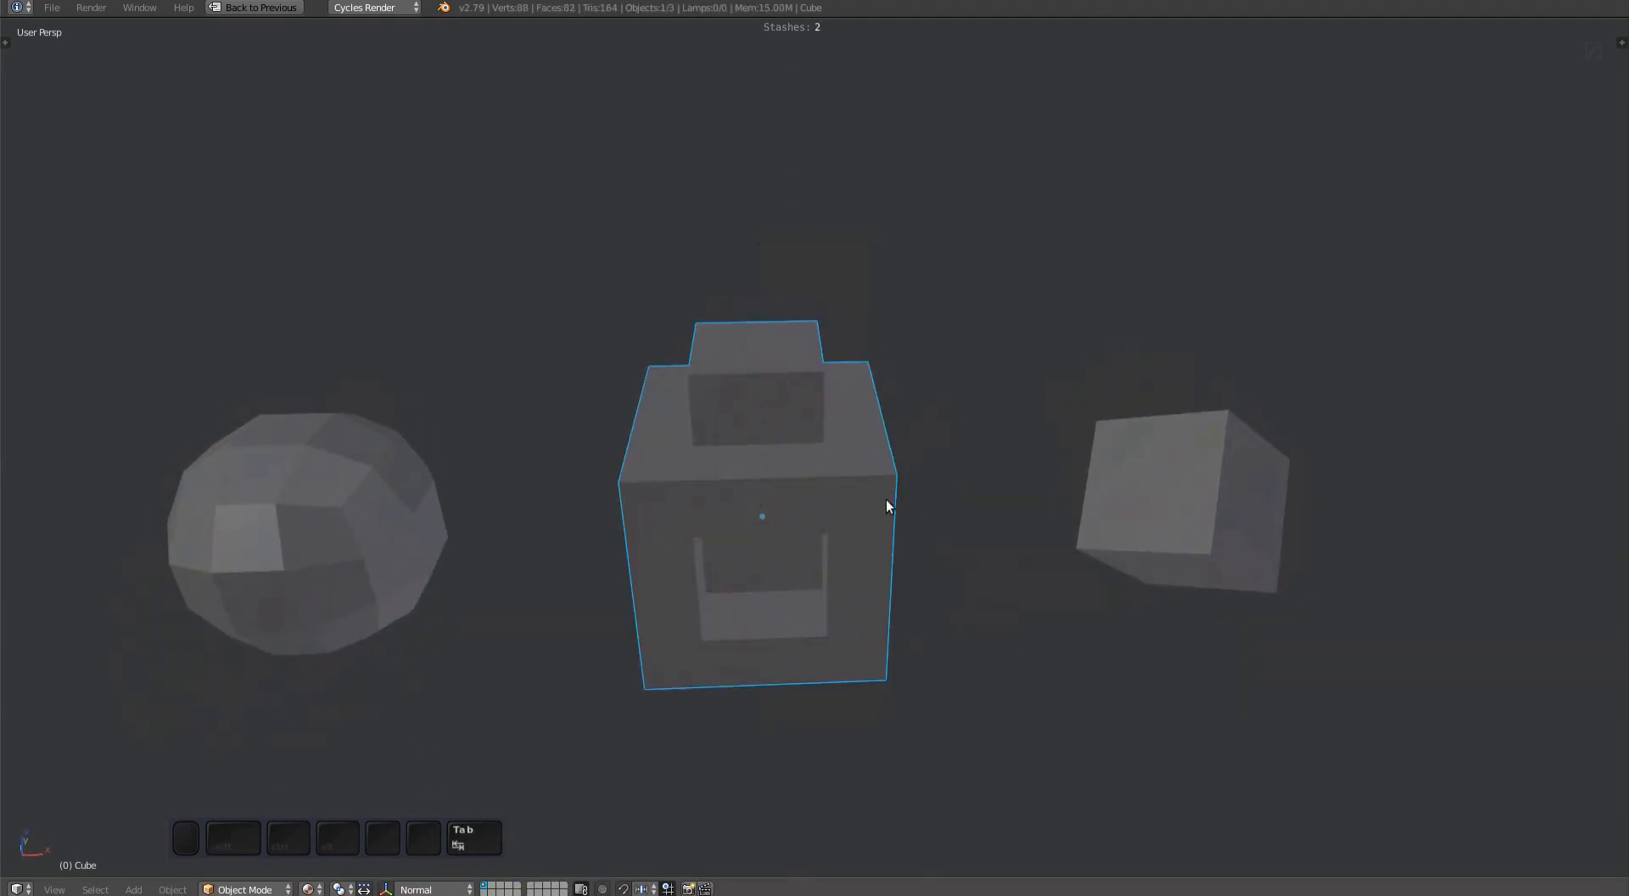
key(a)
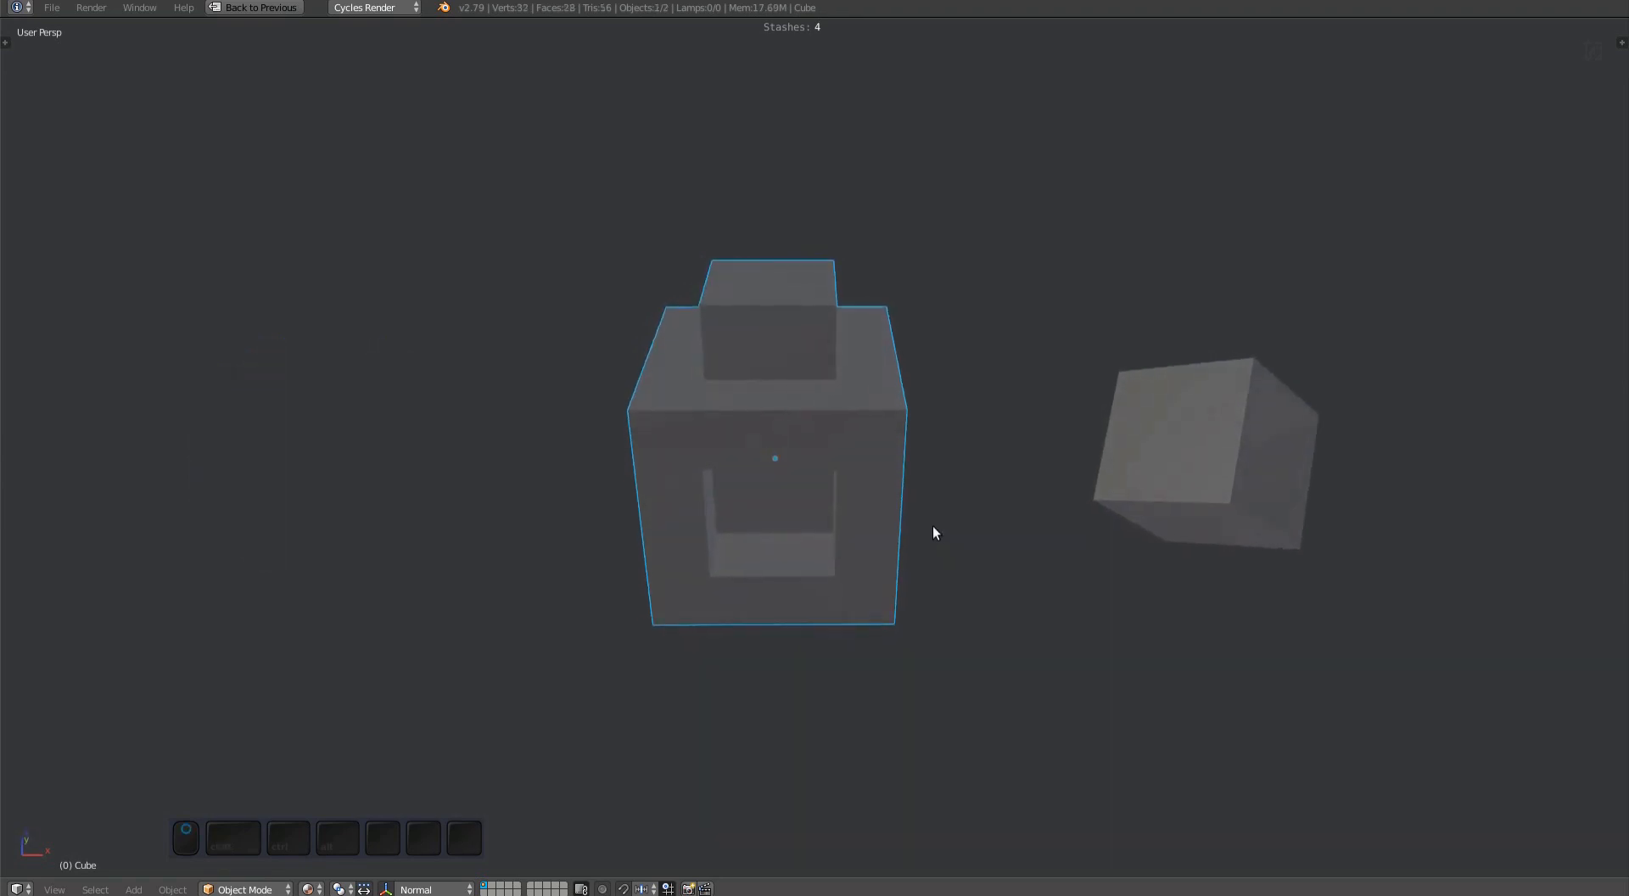
mouse_move(1212, 495)
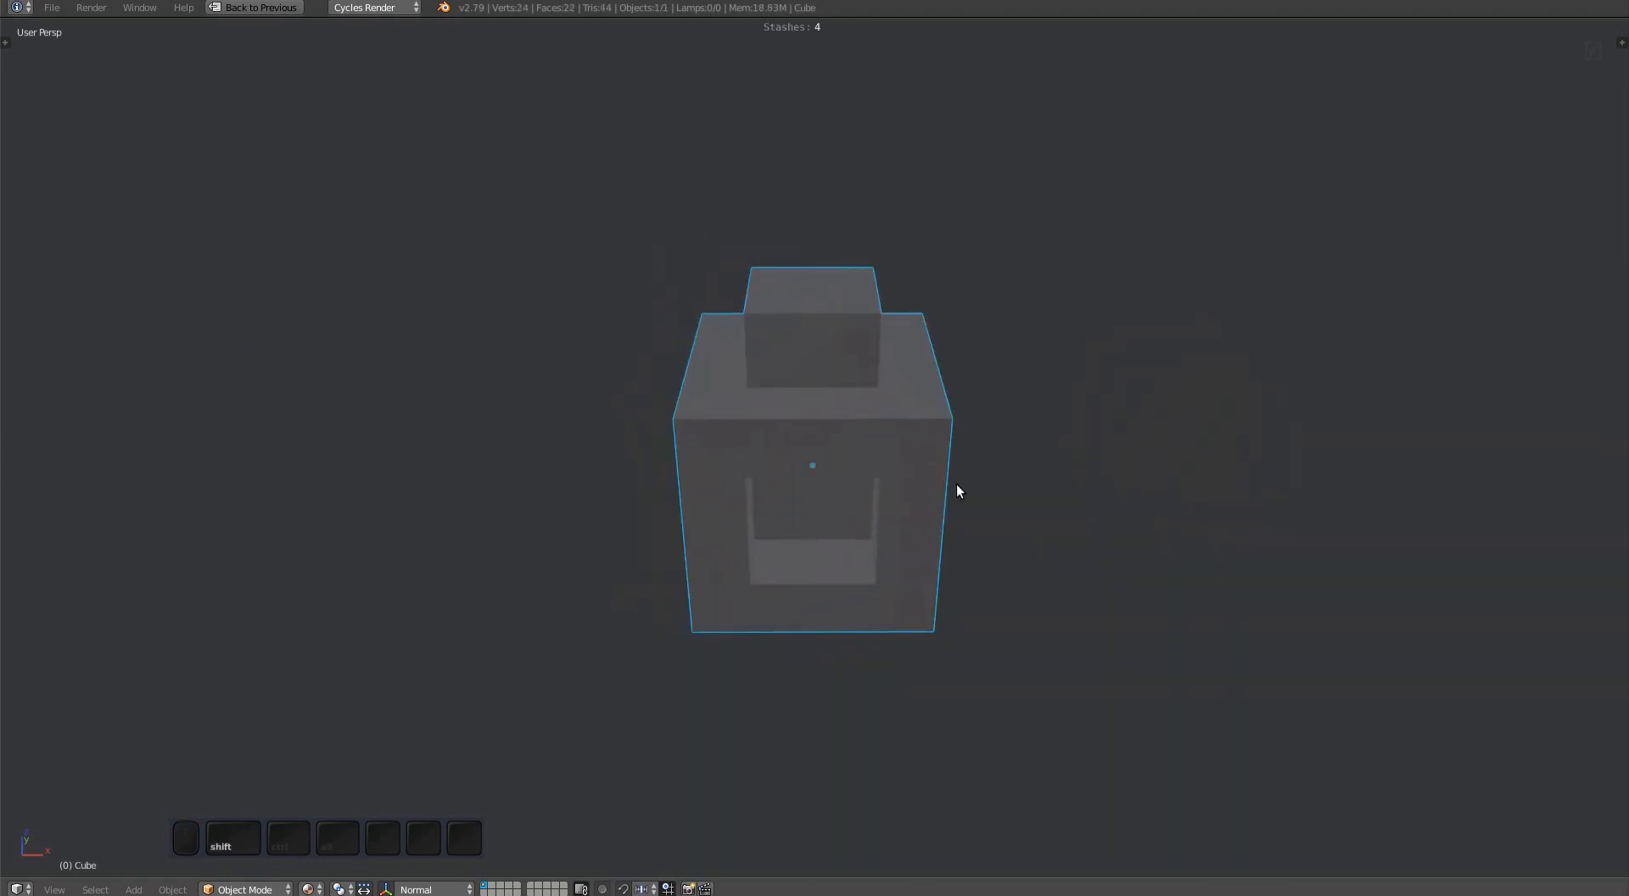
mouse_move(960, 477)
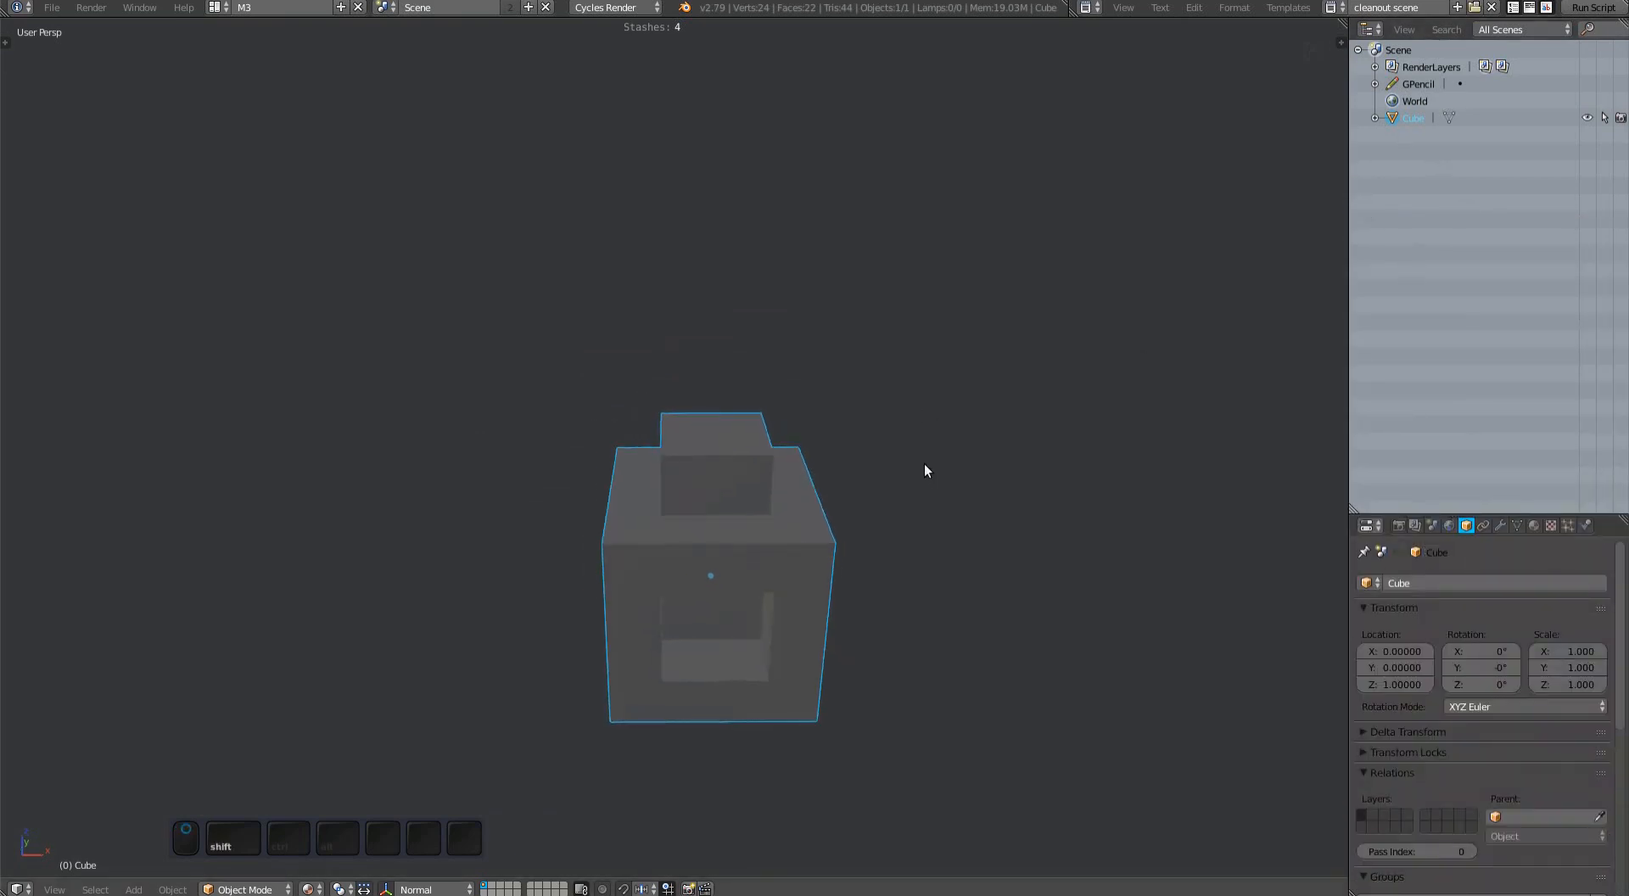
Switch the Outliner to Data-Blocks display and expand the Objects entry.
click(1522, 29)
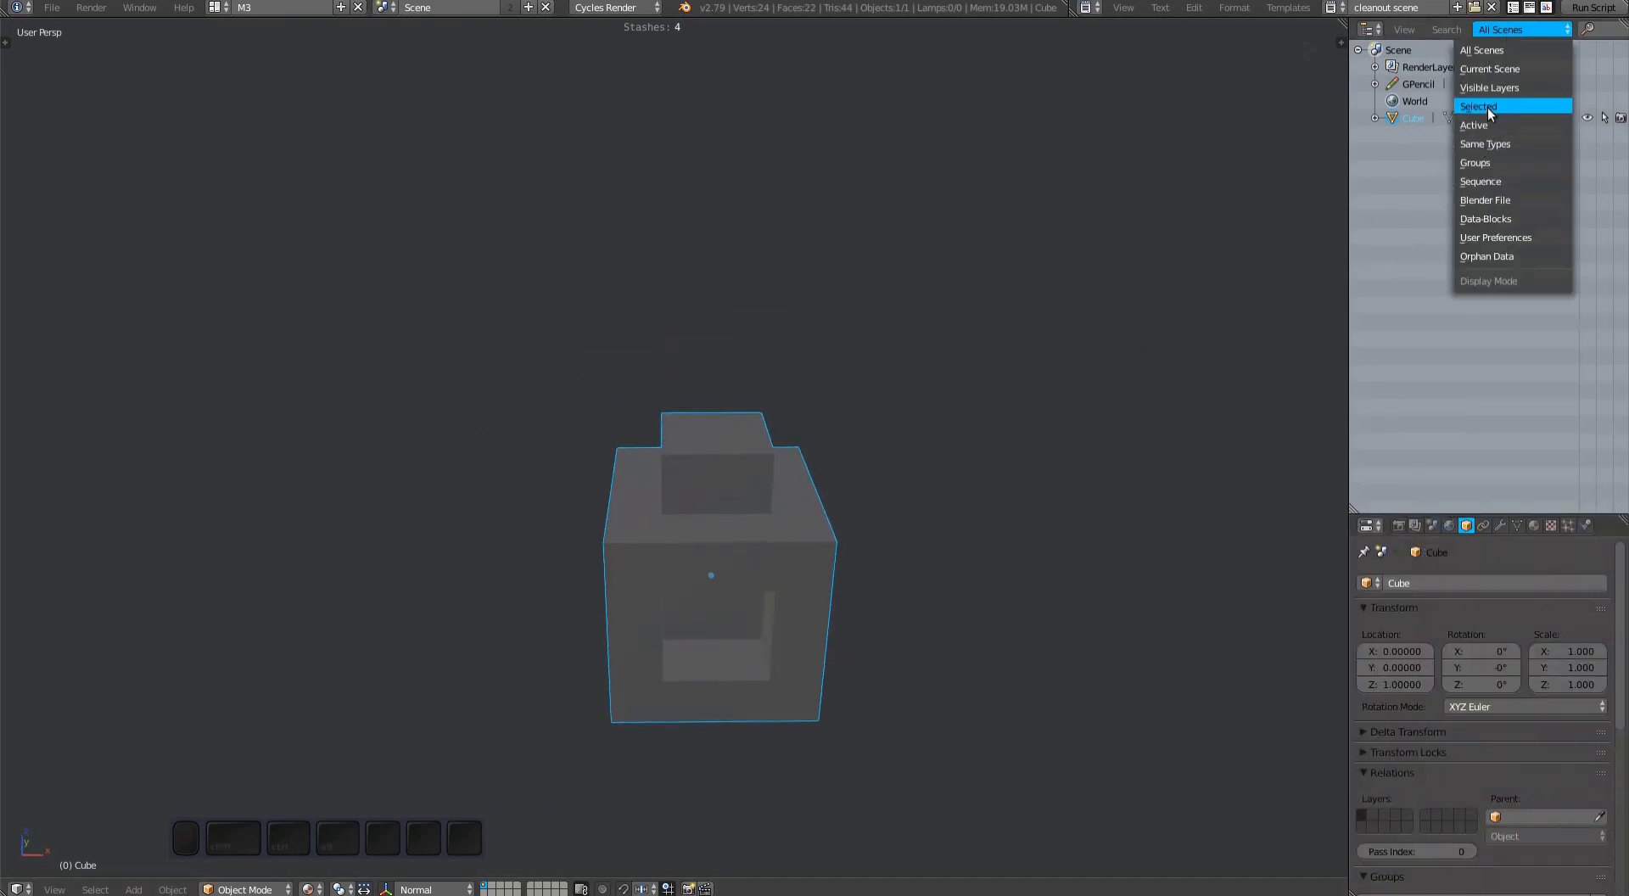
click(1486, 218)
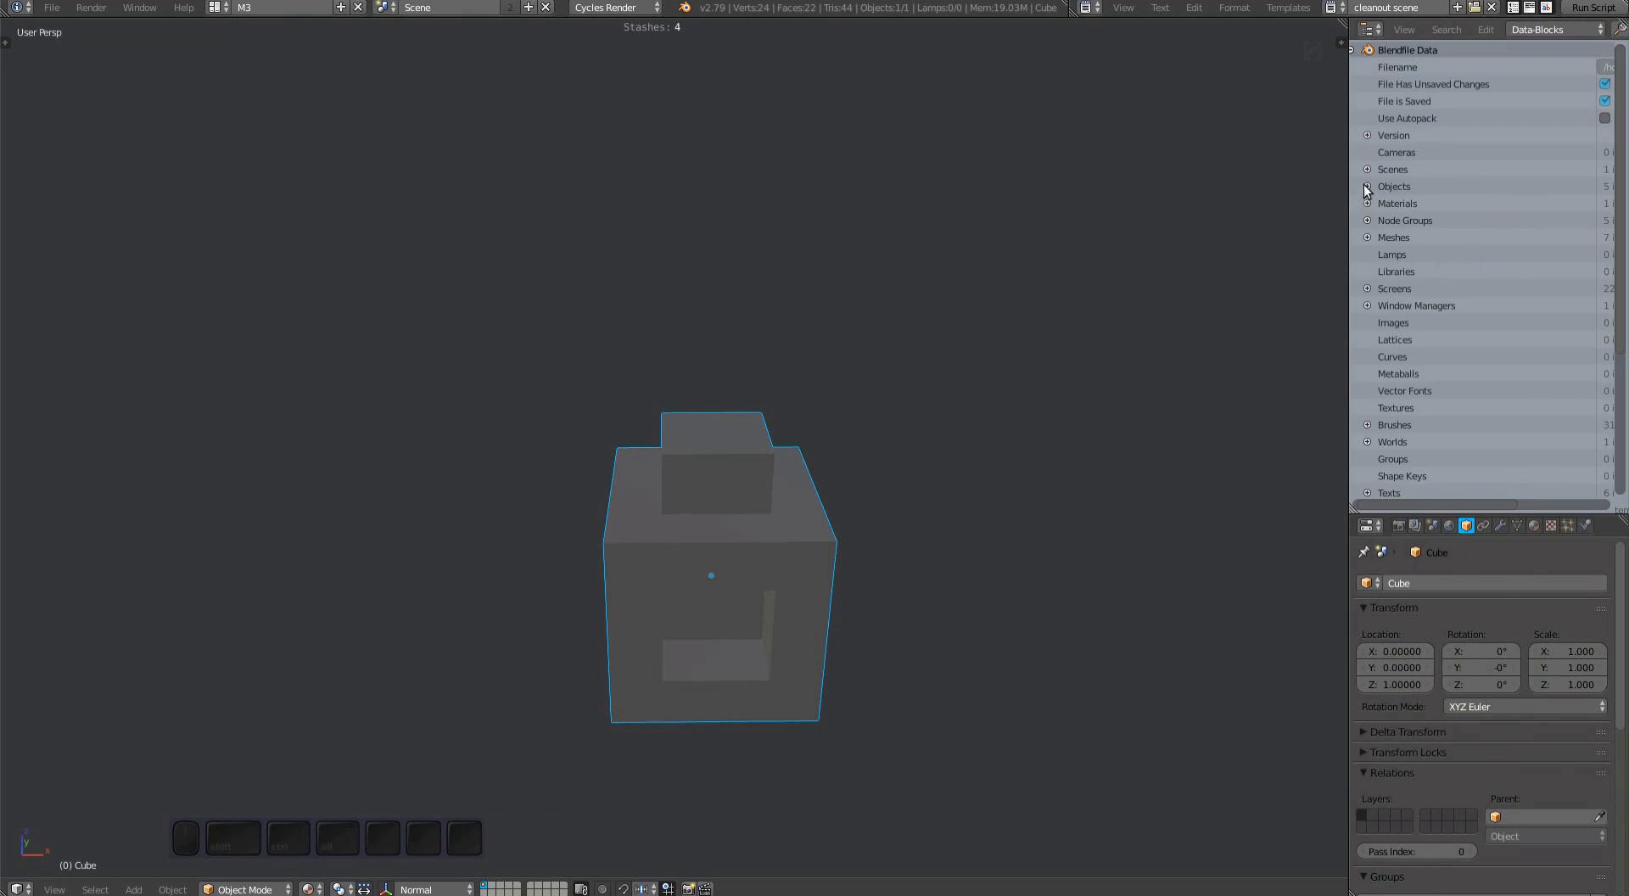
click(1367, 186)
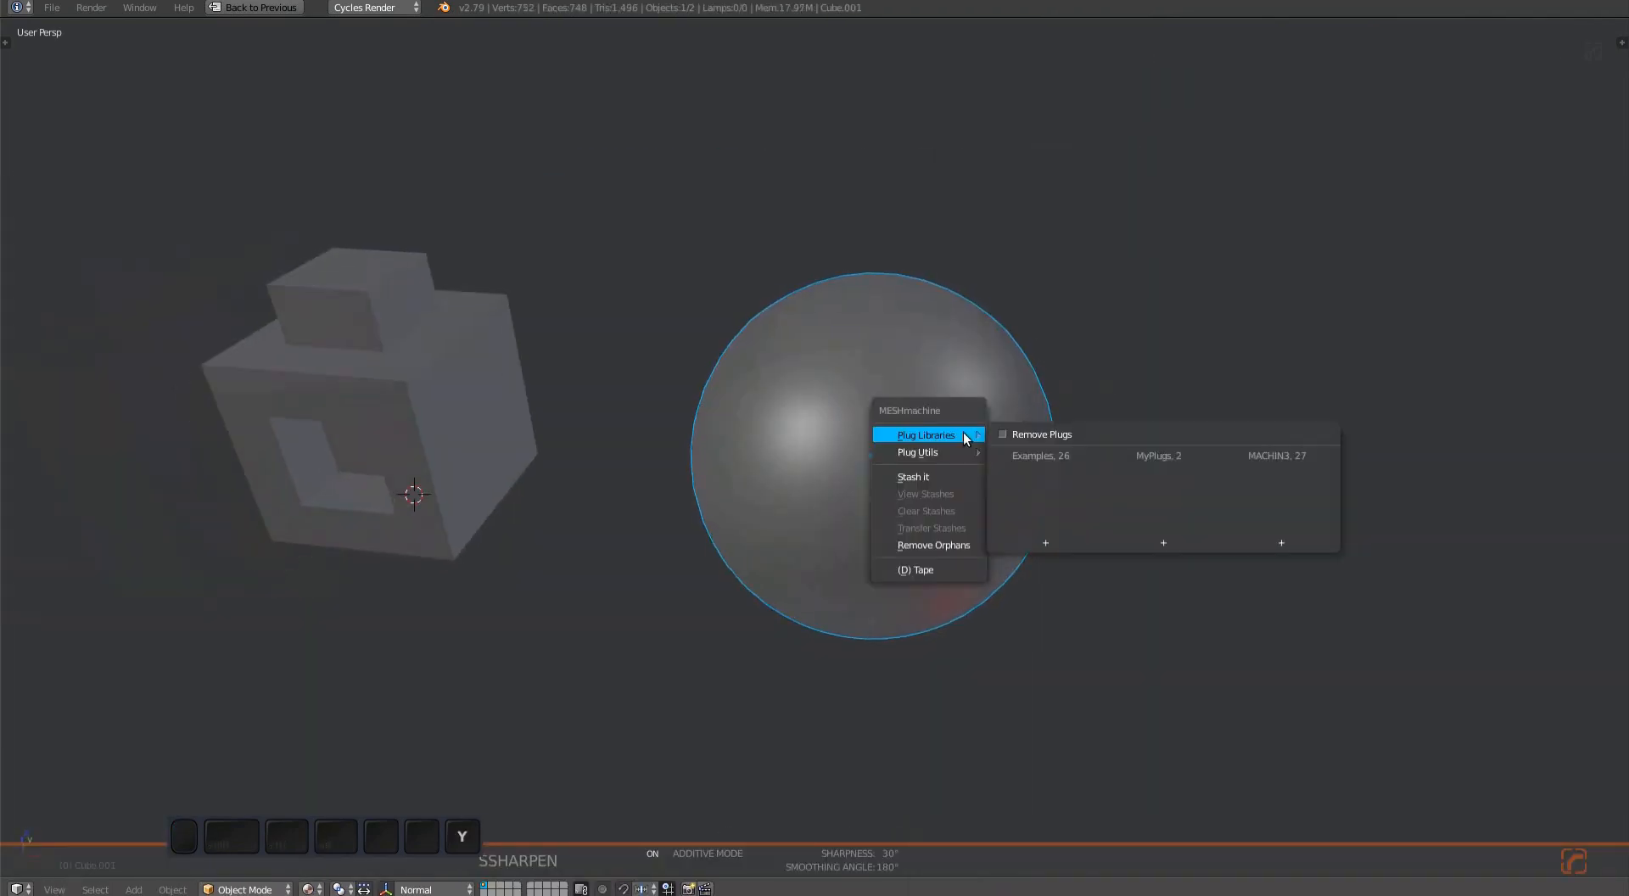
Stash the sphere and cut the cube cutter out of it.
click(912, 476)
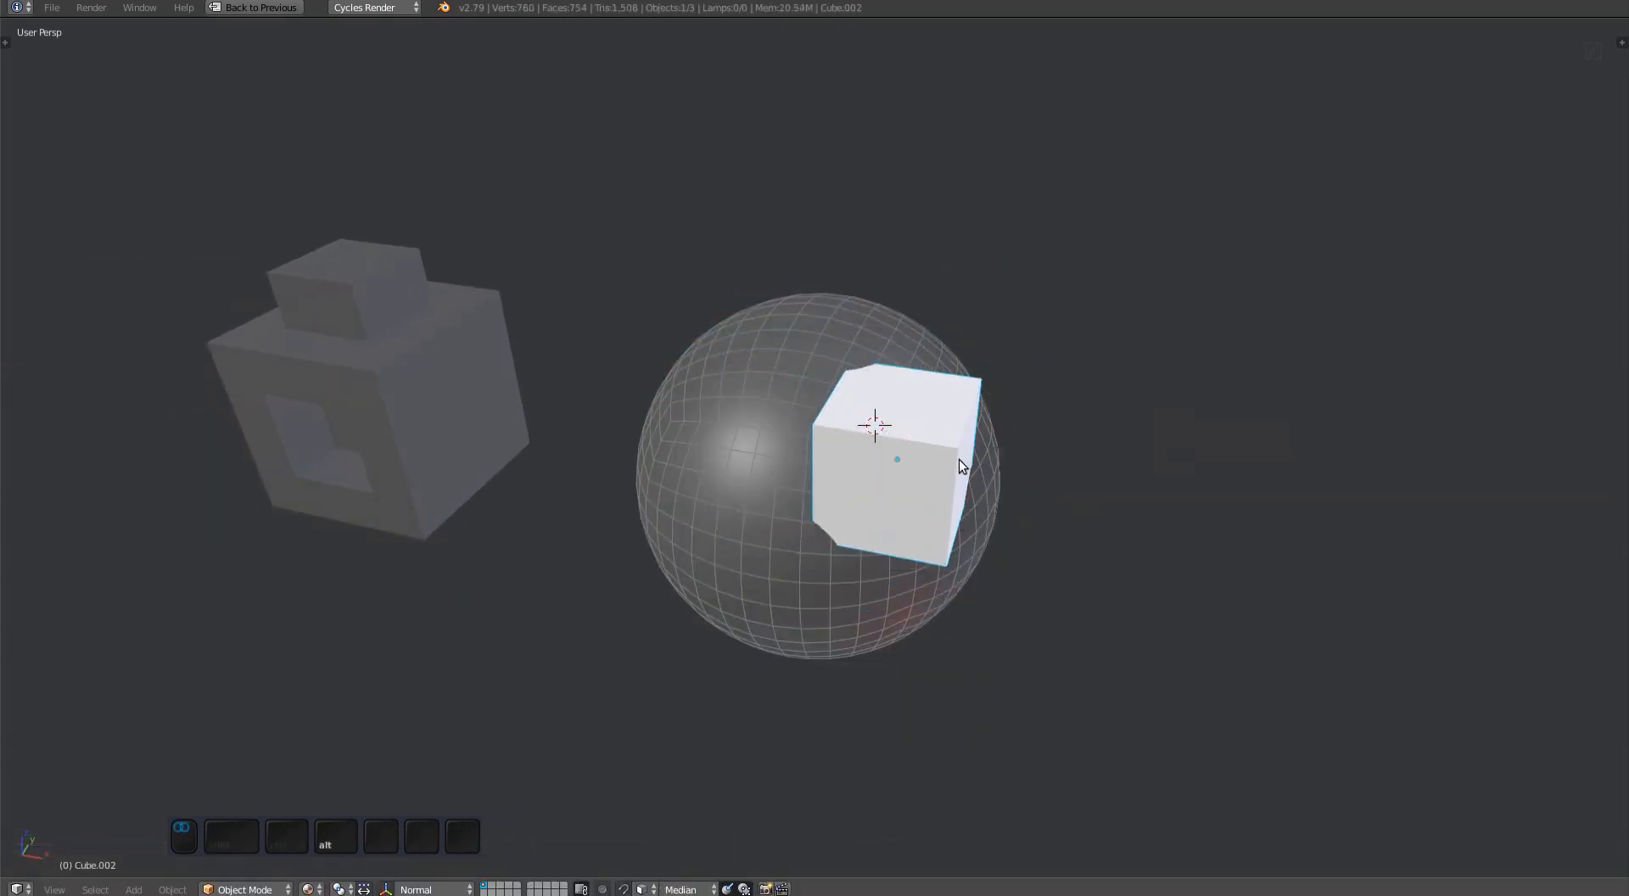
key(Tab)
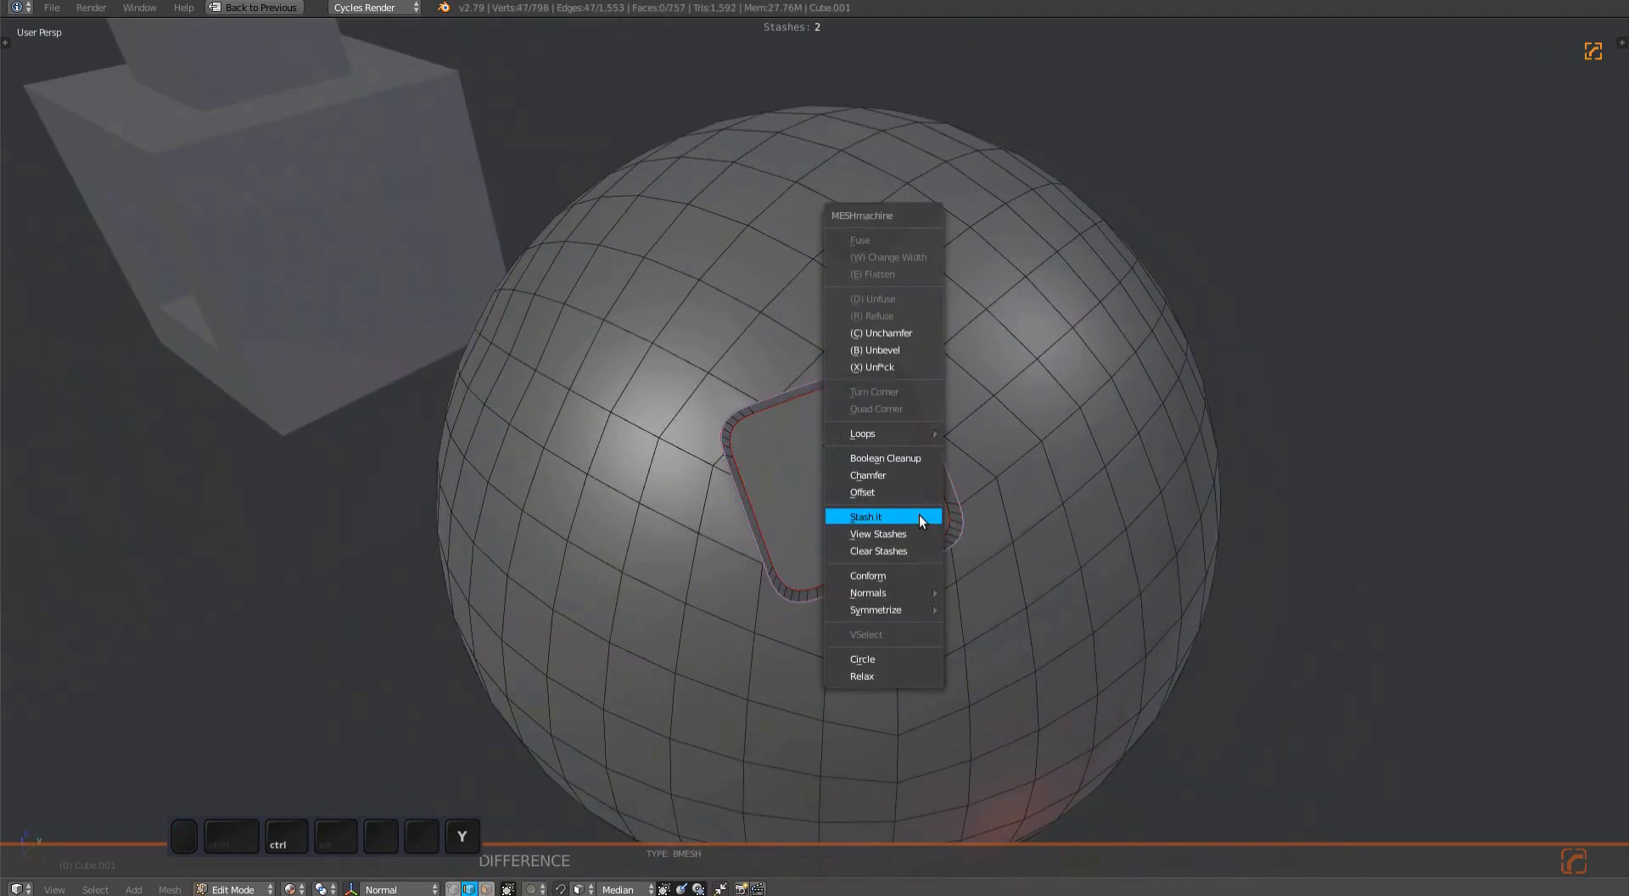
Run MESHmachine Boolean Cleanup on the rounded square hole's edge loop.
click(885, 457)
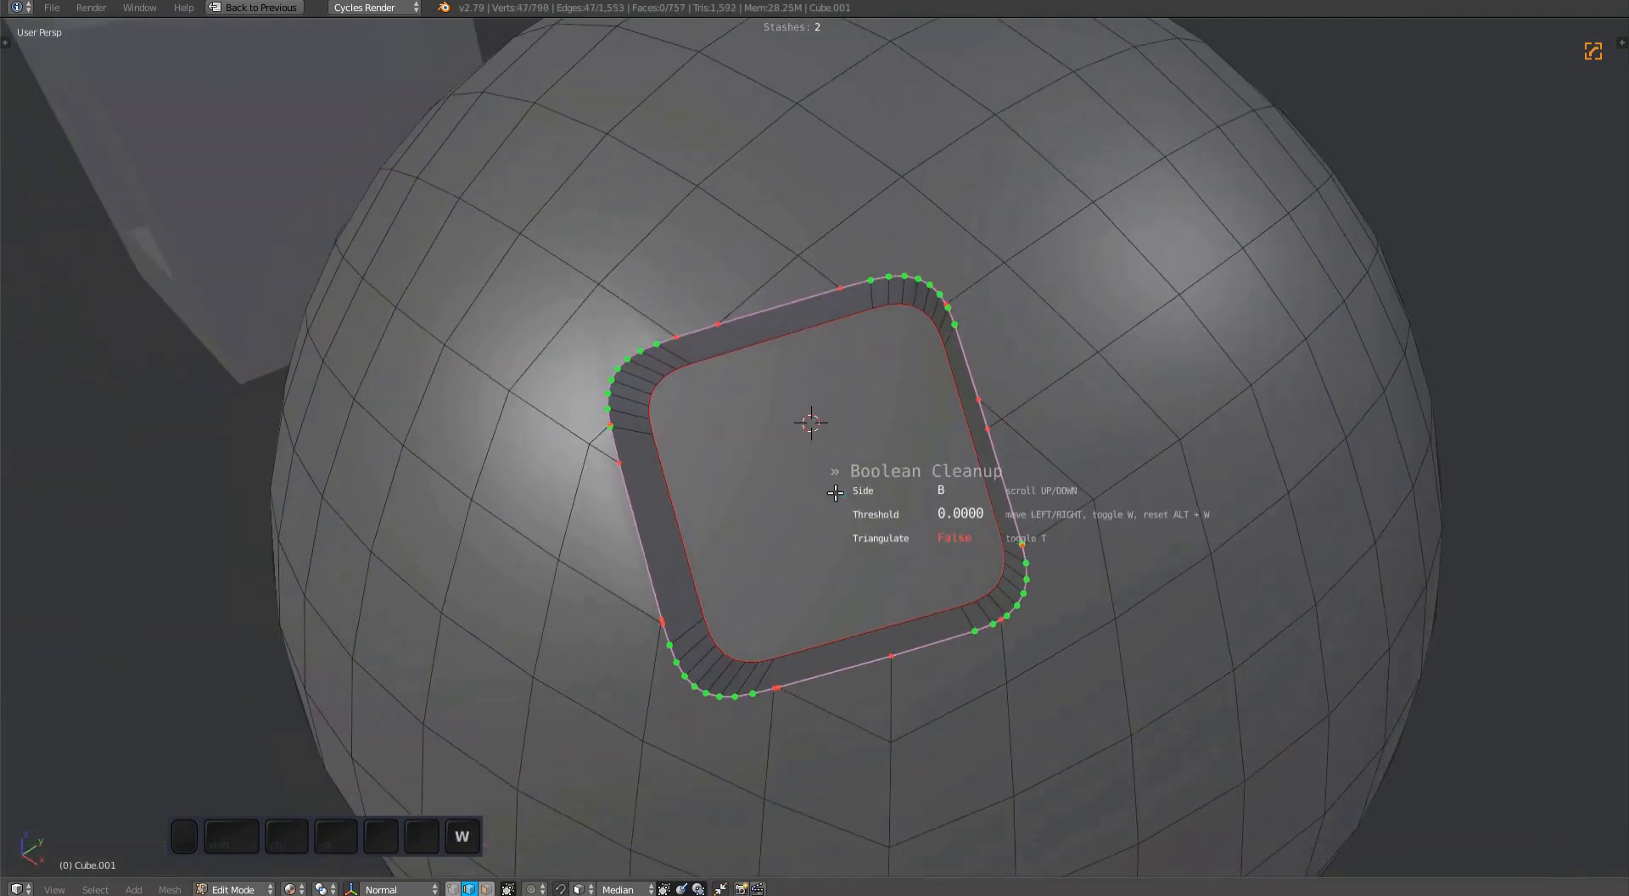